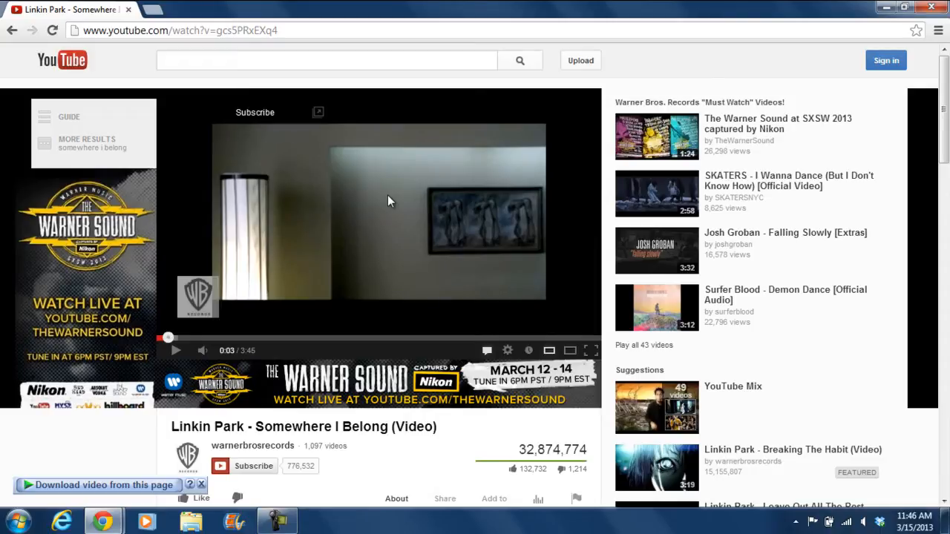
# Launch Notepad by searching "note" from the Windows 7 Start menu.
pyautogui.click(13, 521)
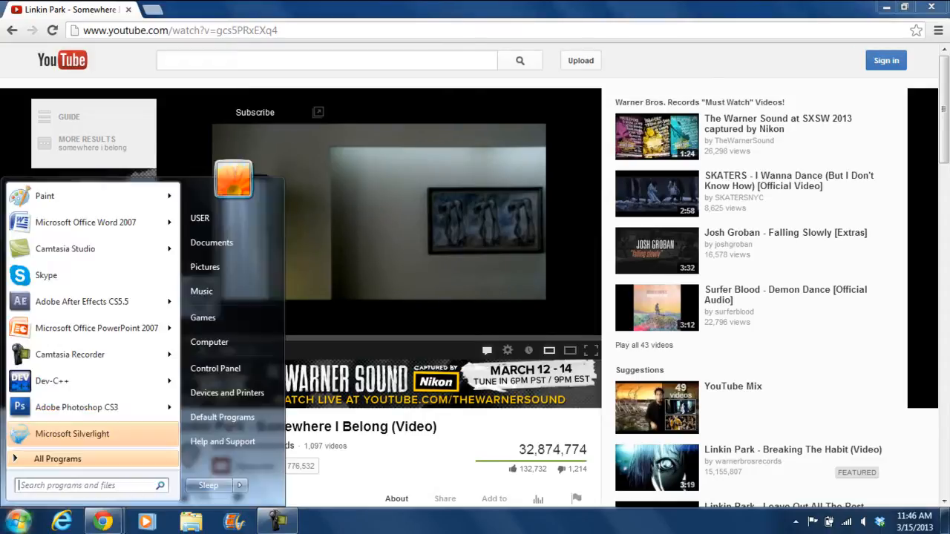
pyautogui.write('note')
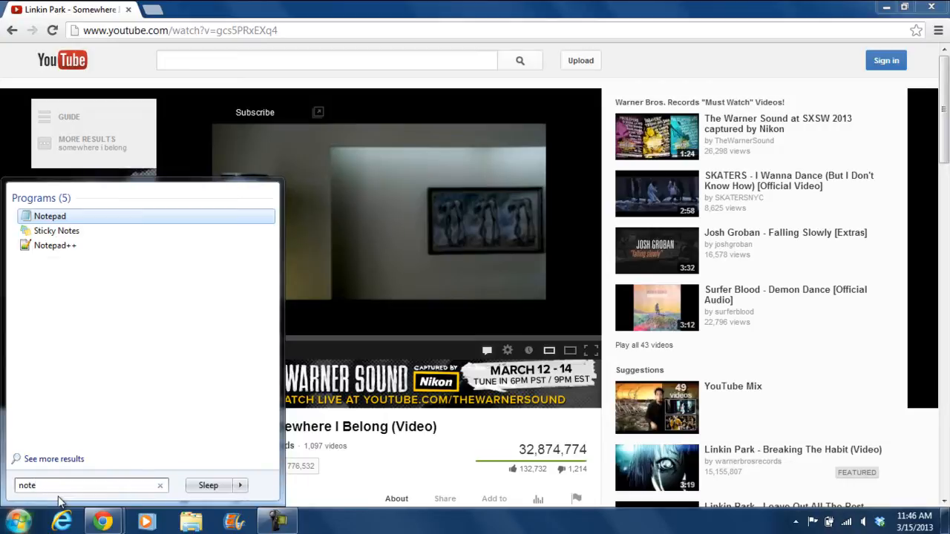
pyautogui.click(49, 216)
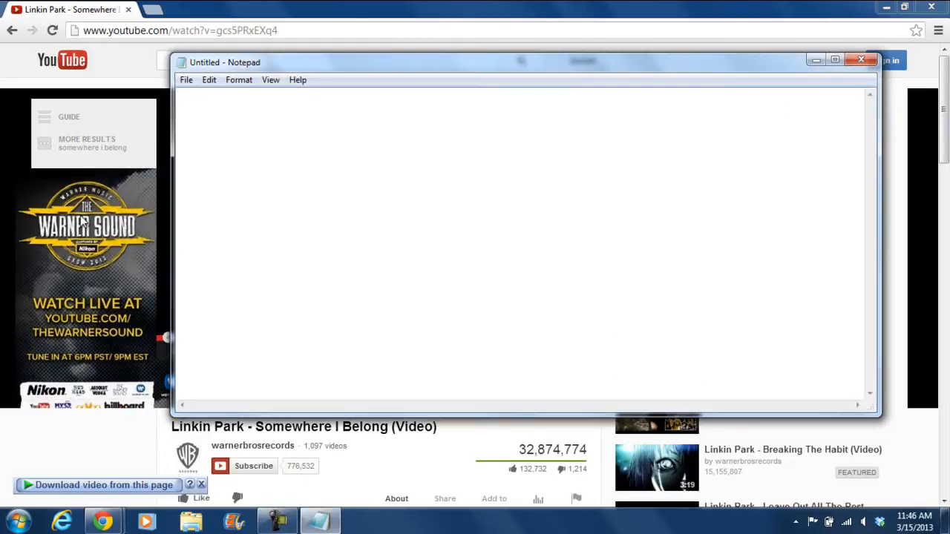
pyautogui.moveTo(82, 13)
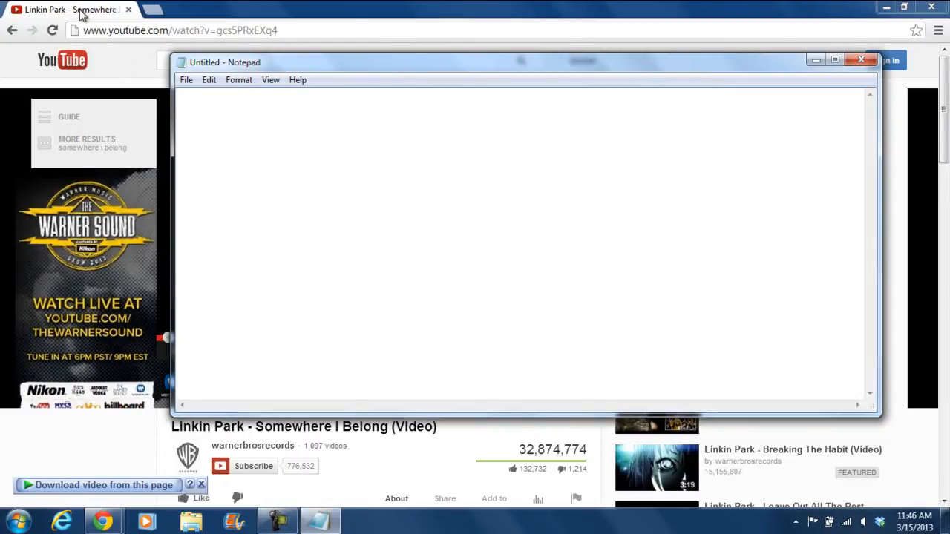
# Select all of the Linkin Park video's iframe embed code in YouTube's Embed box.
pyautogui.click(861, 60)
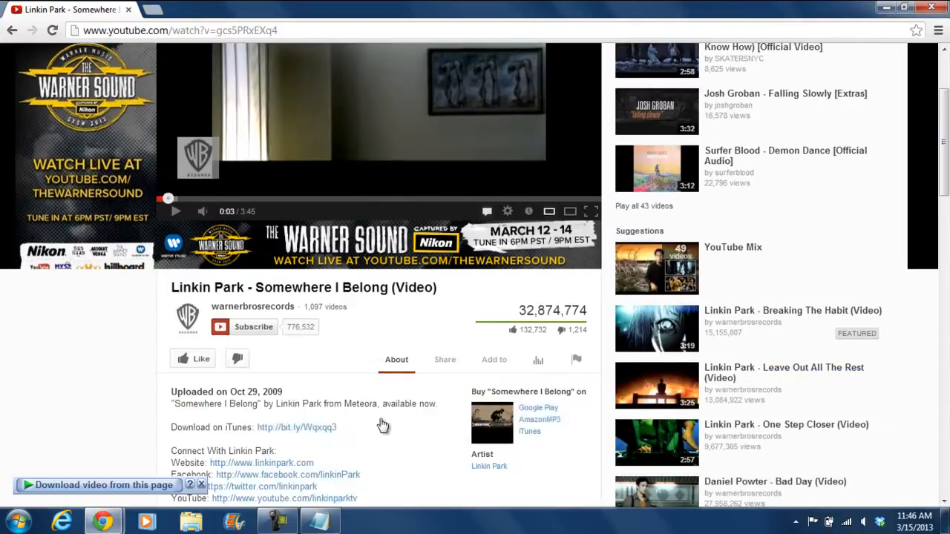
pyautogui.moveTo(394, 384)
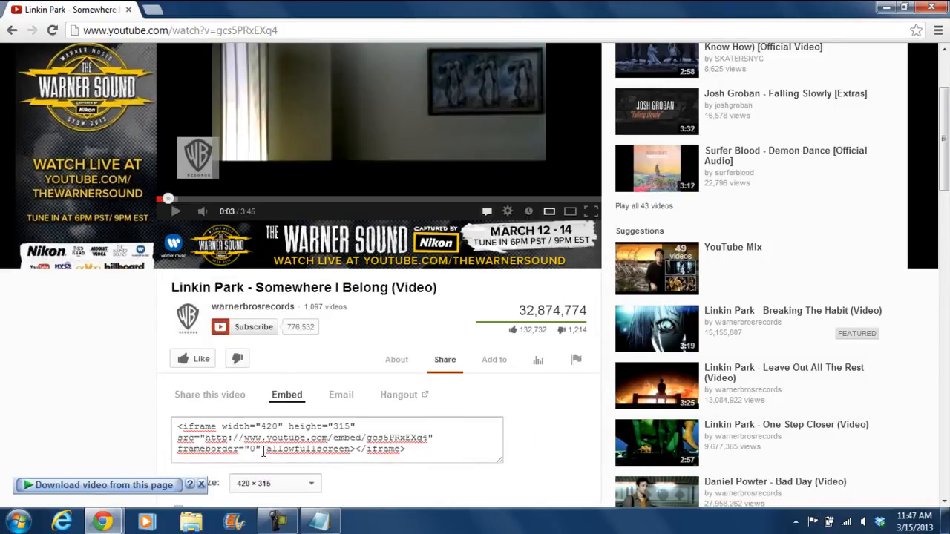
pyautogui.click(419, 449)
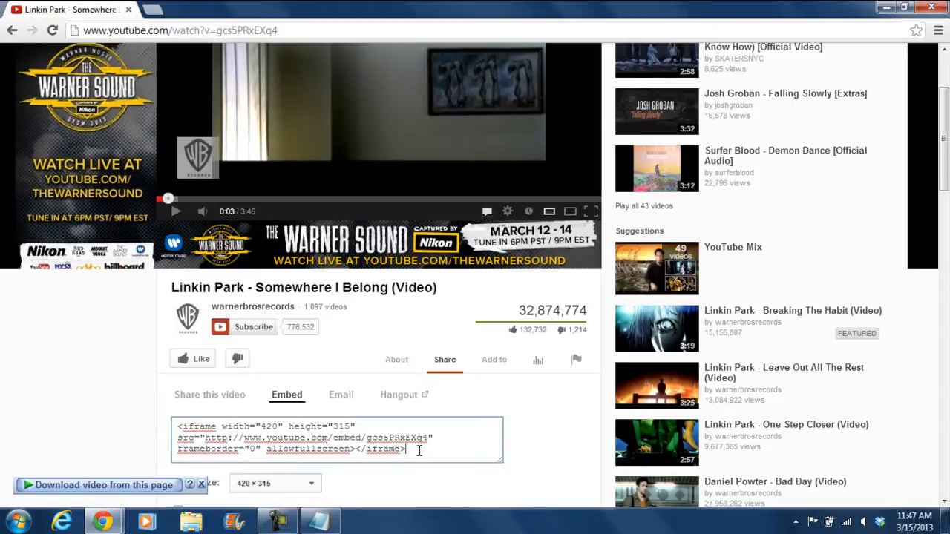
pyautogui.tripleClick(334, 437)
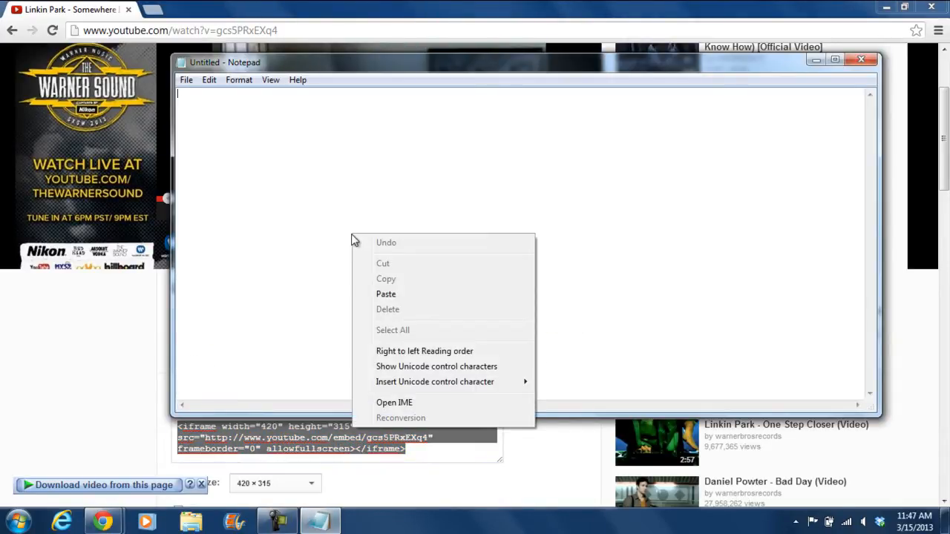
# Paste the embed code into Notepad and save it as video.htm on the Desktop.
pyautogui.click(386, 294)
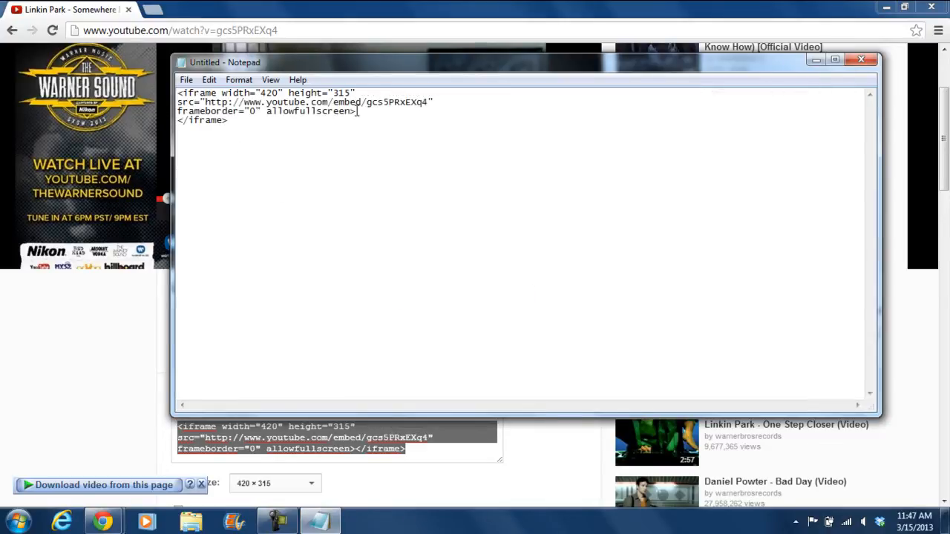
pyautogui.click(186, 80)
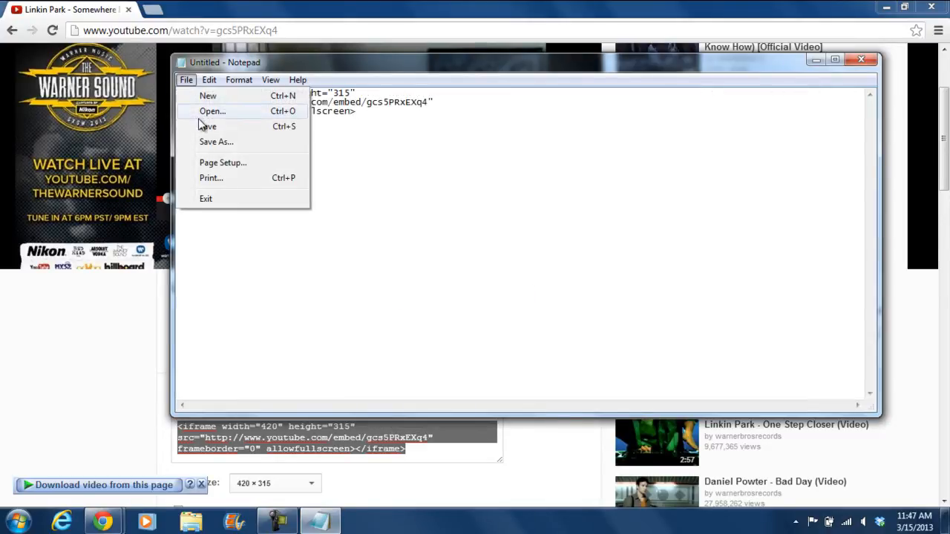
pyautogui.click(216, 141)
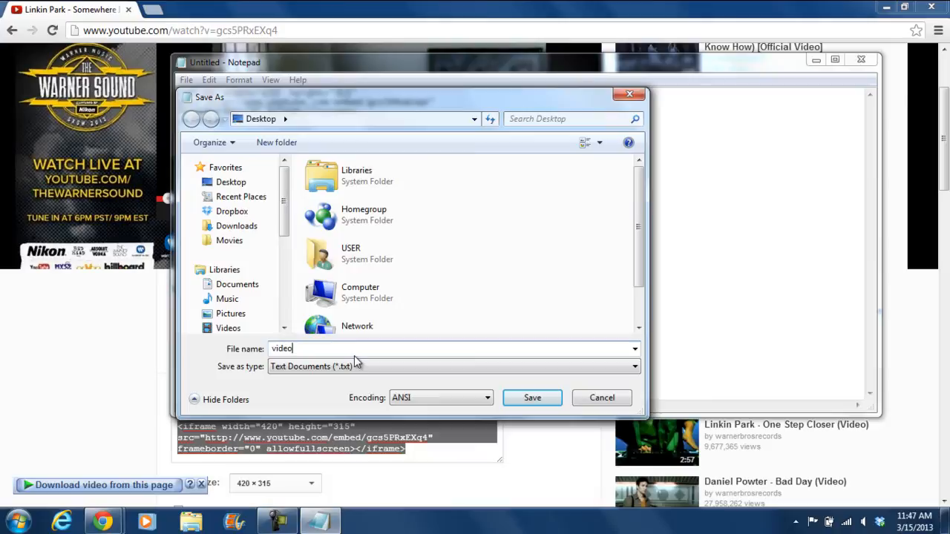
pyautogui.click(532, 397)
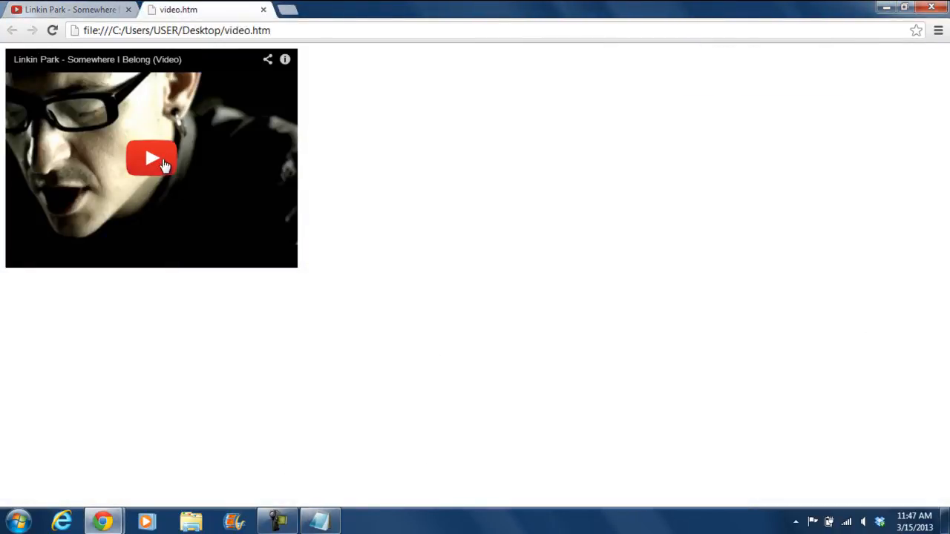
# Play the embedded video from video.htm, then return to the YouTube page.
pyautogui.click(152, 158)
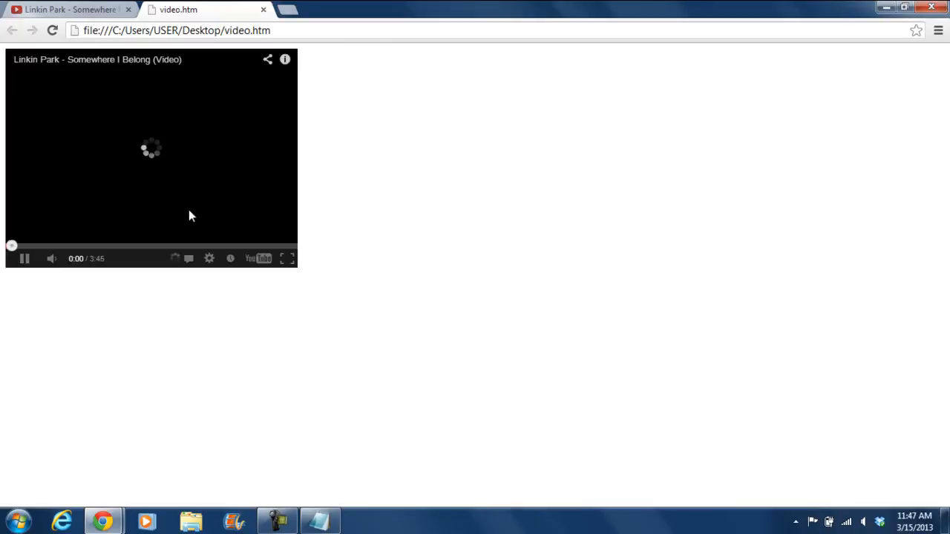
pyautogui.click(67, 9)
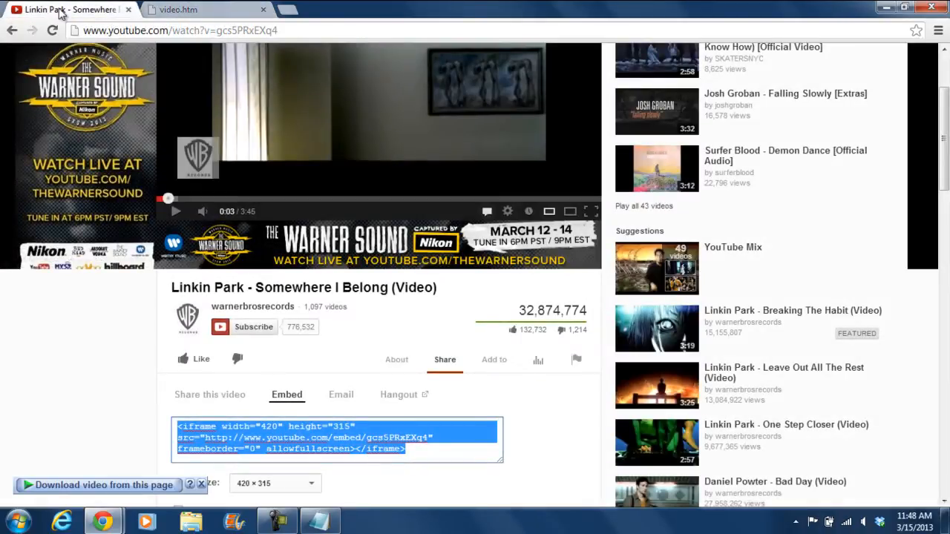
pyautogui.moveTo(236, 358)
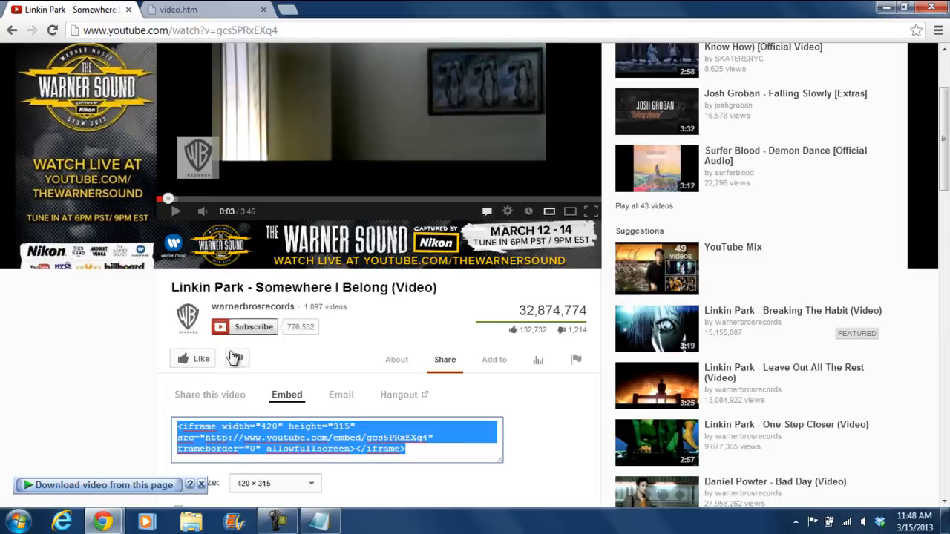
# Check YouTube's preset embed sizes like 480 × 360, then reopen video.htm in Notepad.
pyautogui.click(309, 413)
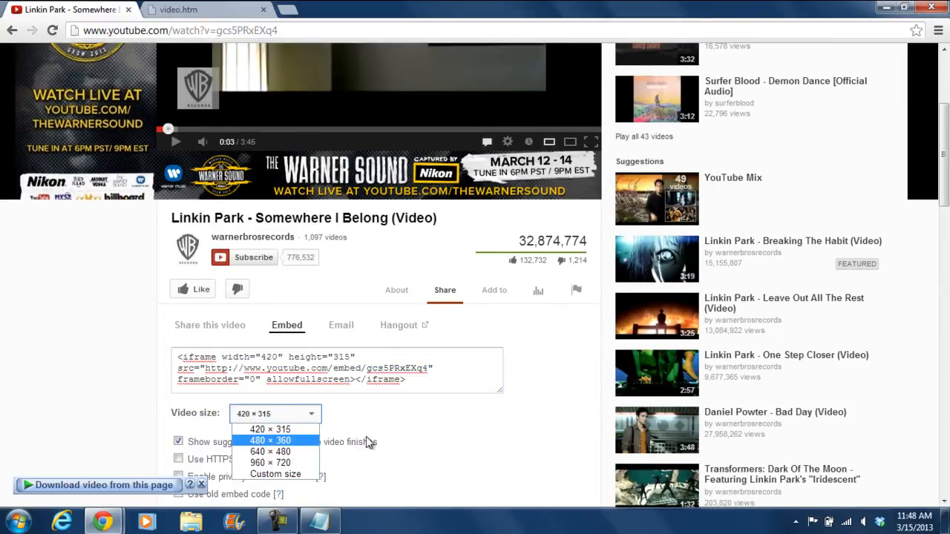
pyautogui.click(318, 520)
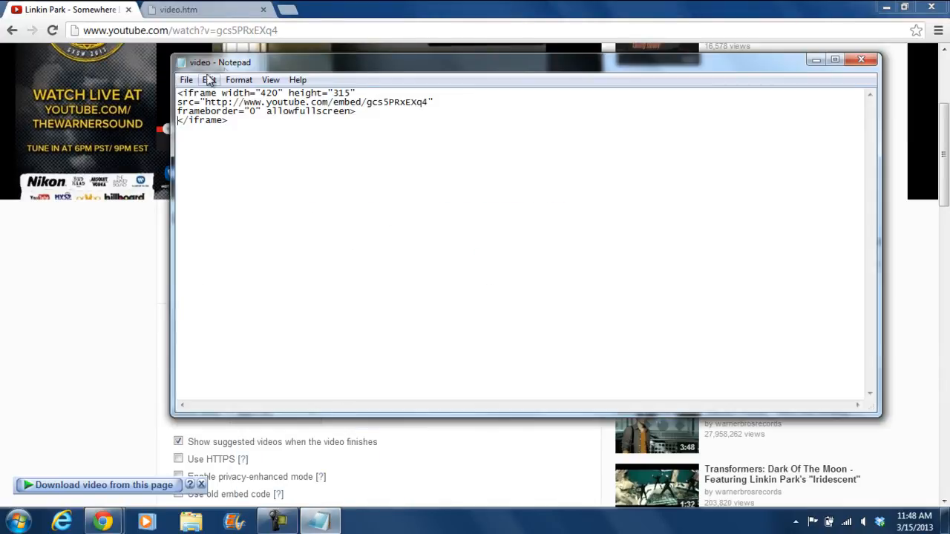
# Replace the iframe width 420 with 480 in video.htm.
pyautogui.click(284, 92)
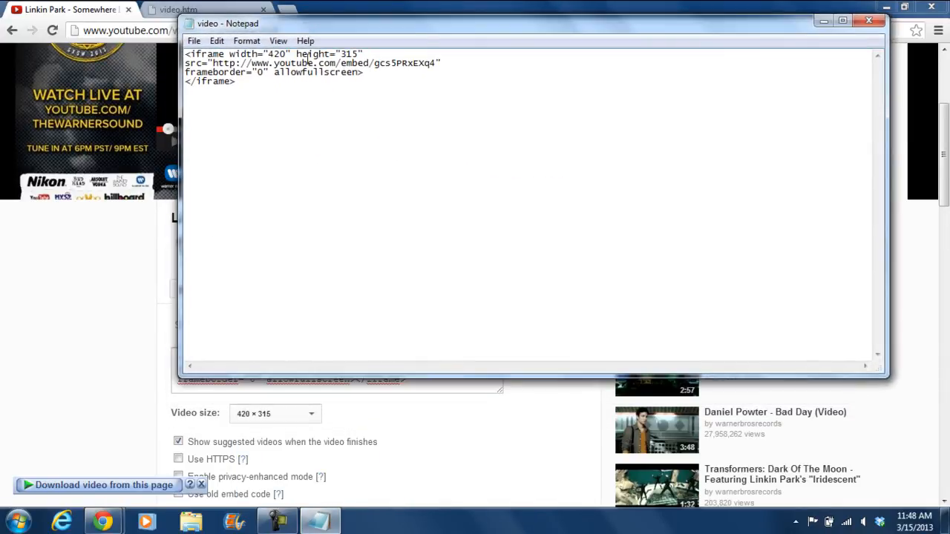
pyautogui.write('480')
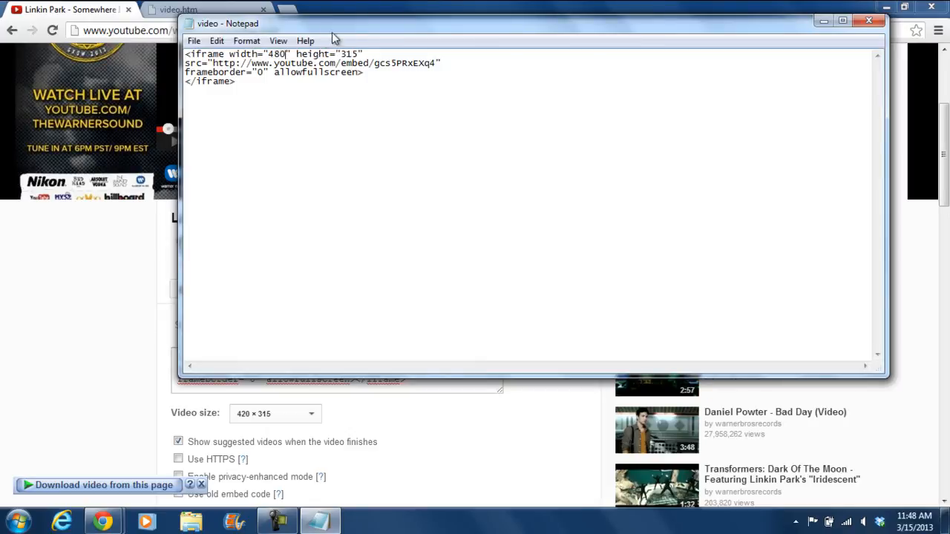